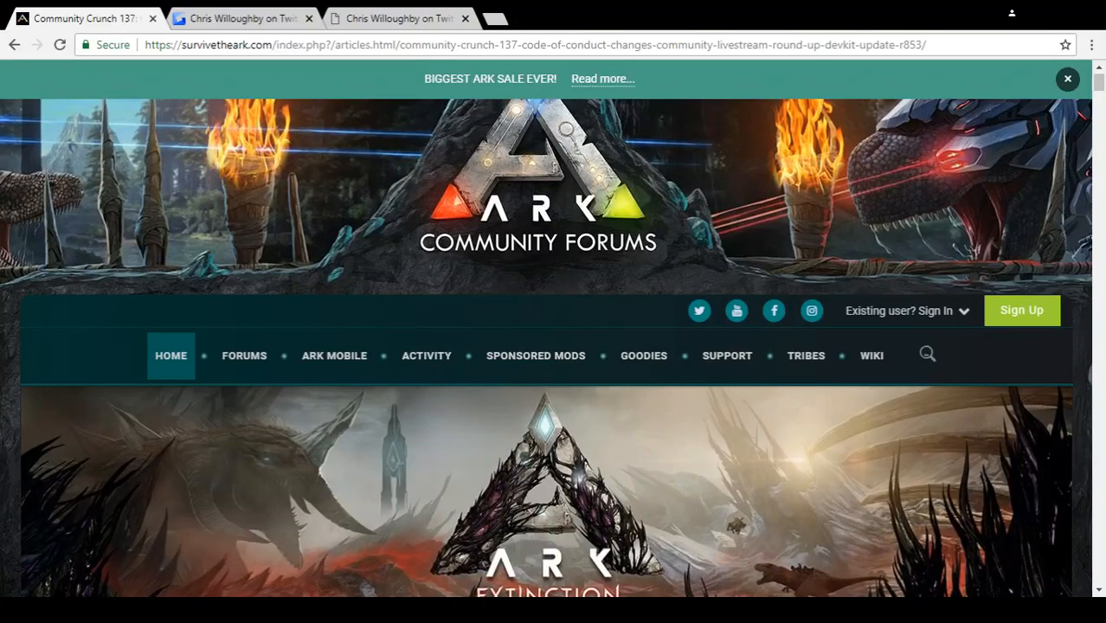
pyautogui.scroll(-3)
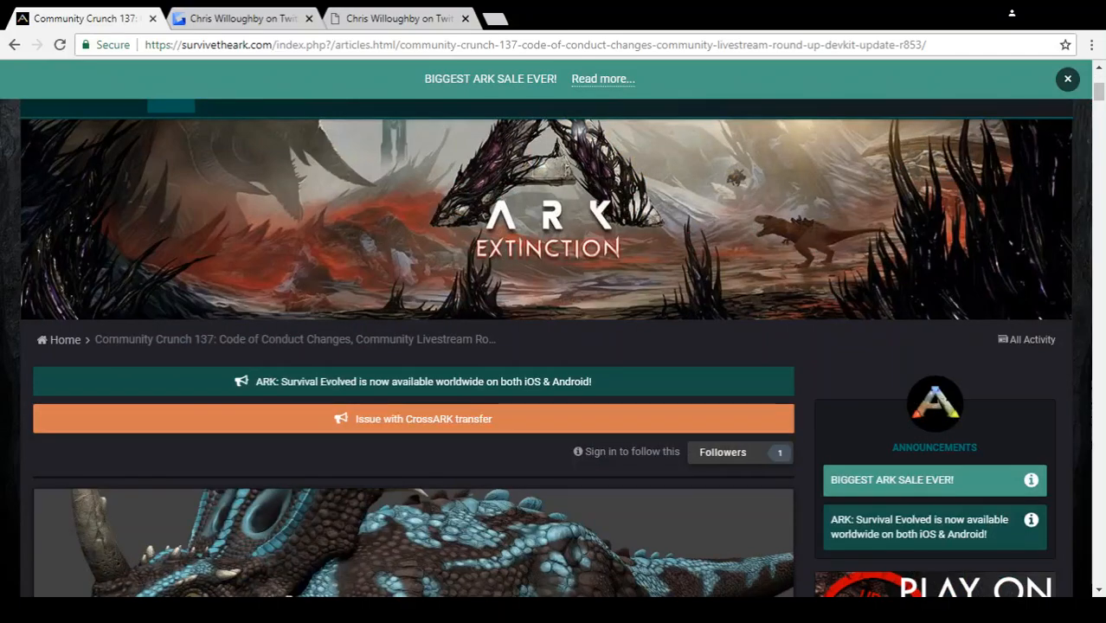
pyautogui.scroll(-3)
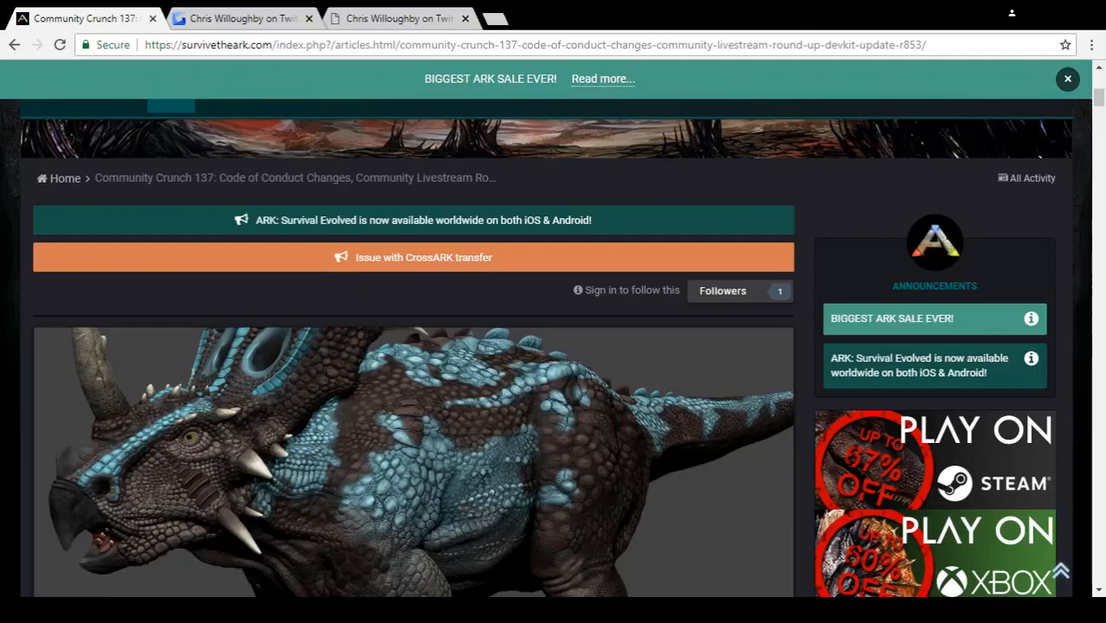
pyautogui.scroll(-3)
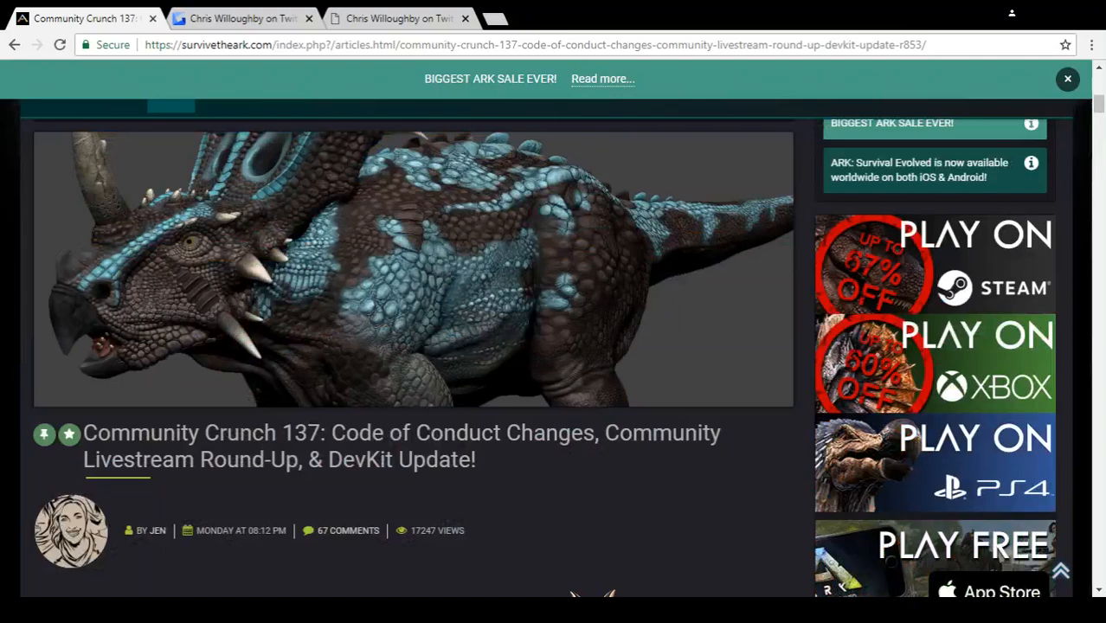
pyautogui.scroll(-3)
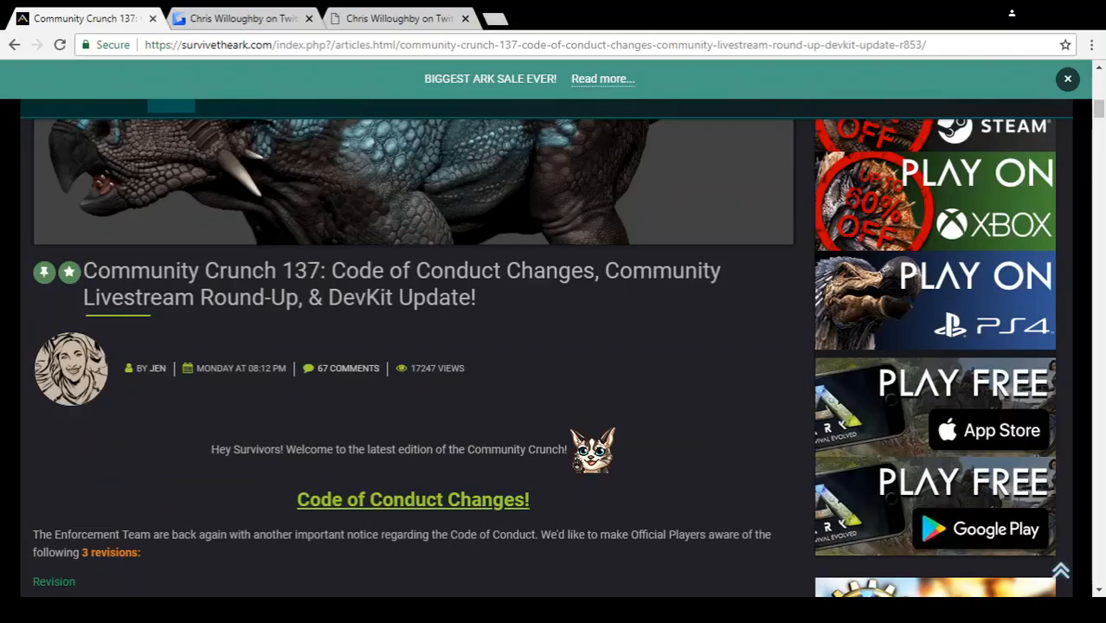
pyautogui.scroll(-3)
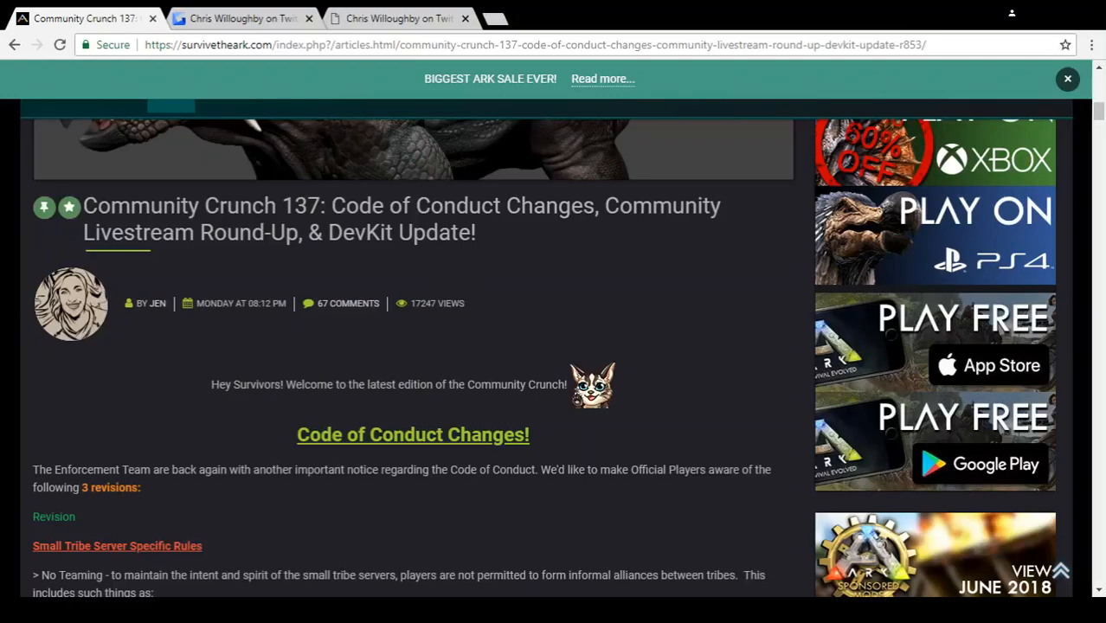
pyautogui.scroll(-3)
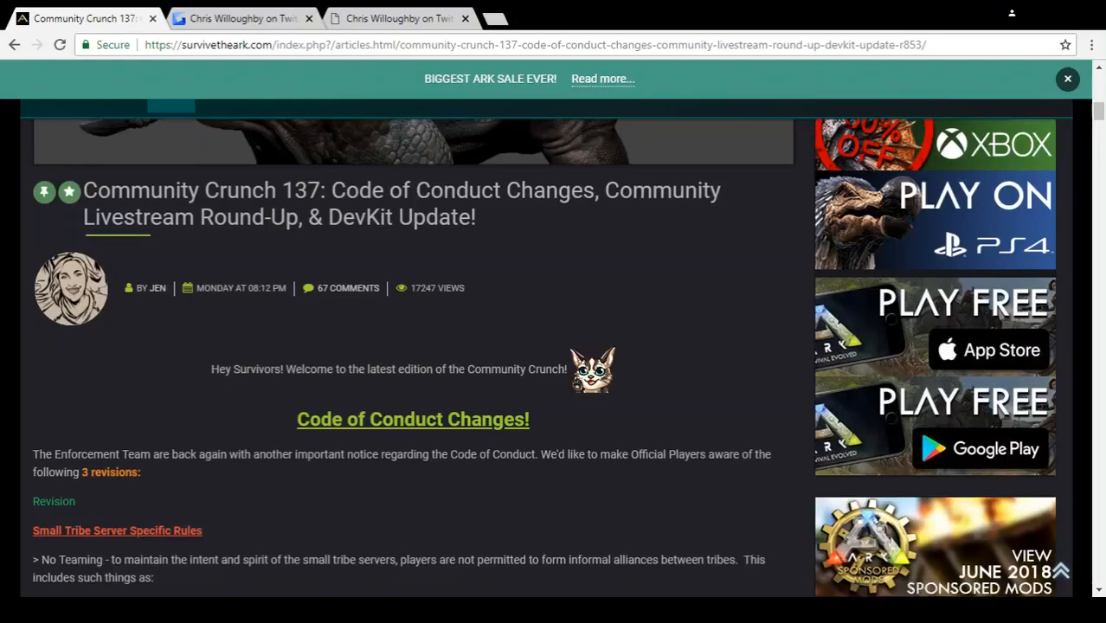
pyautogui.scroll(-3)
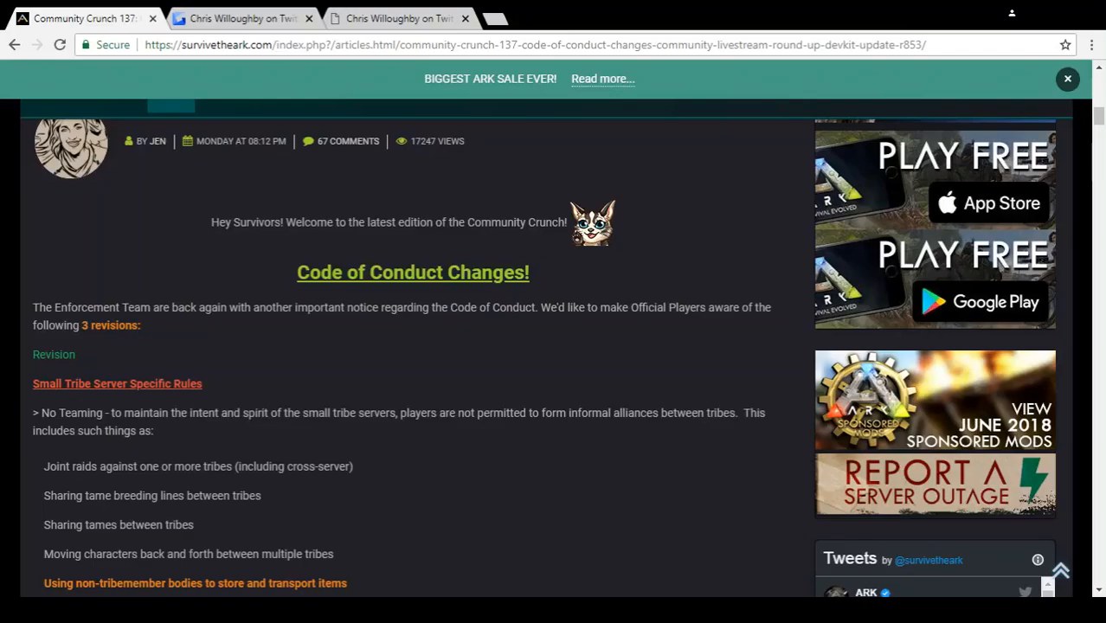
pyautogui.scroll(-3)
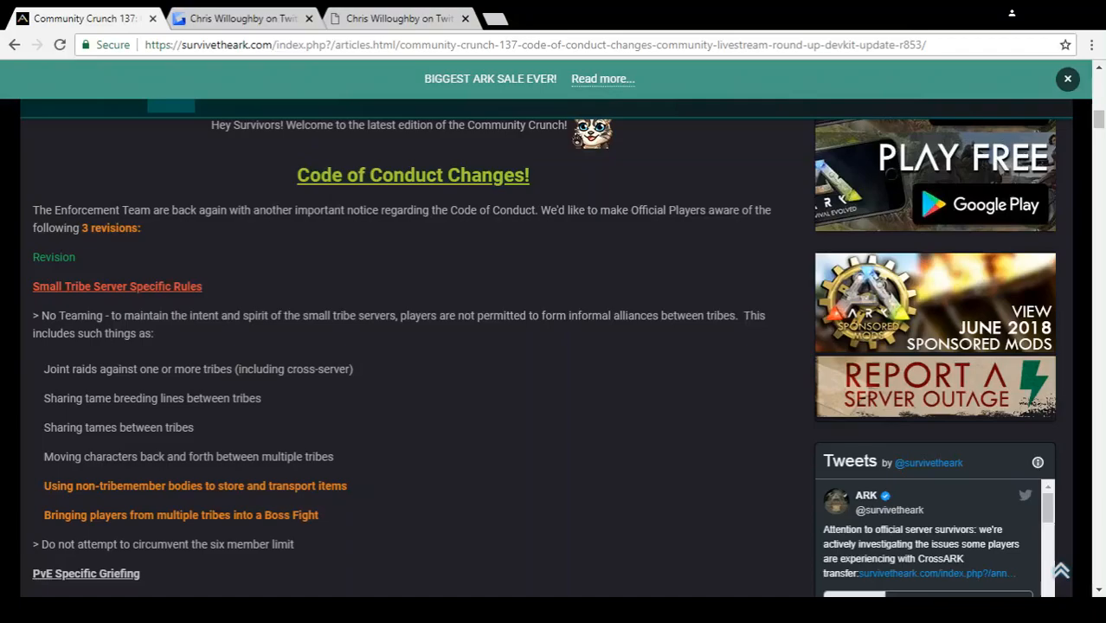
pyautogui.scroll(-3)
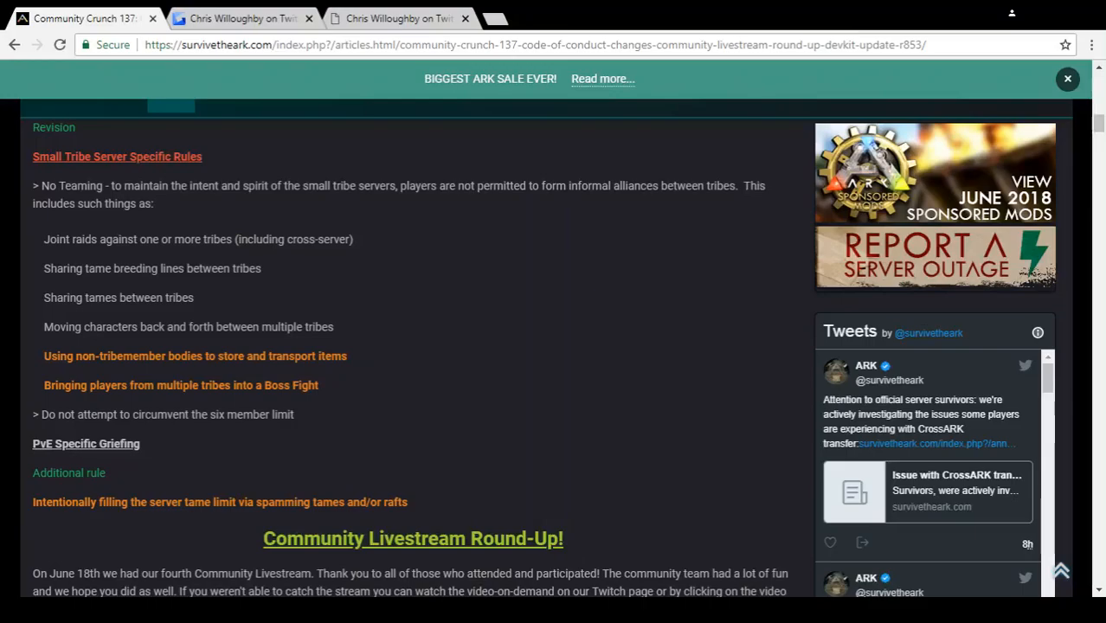
pyautogui.scroll(-3)
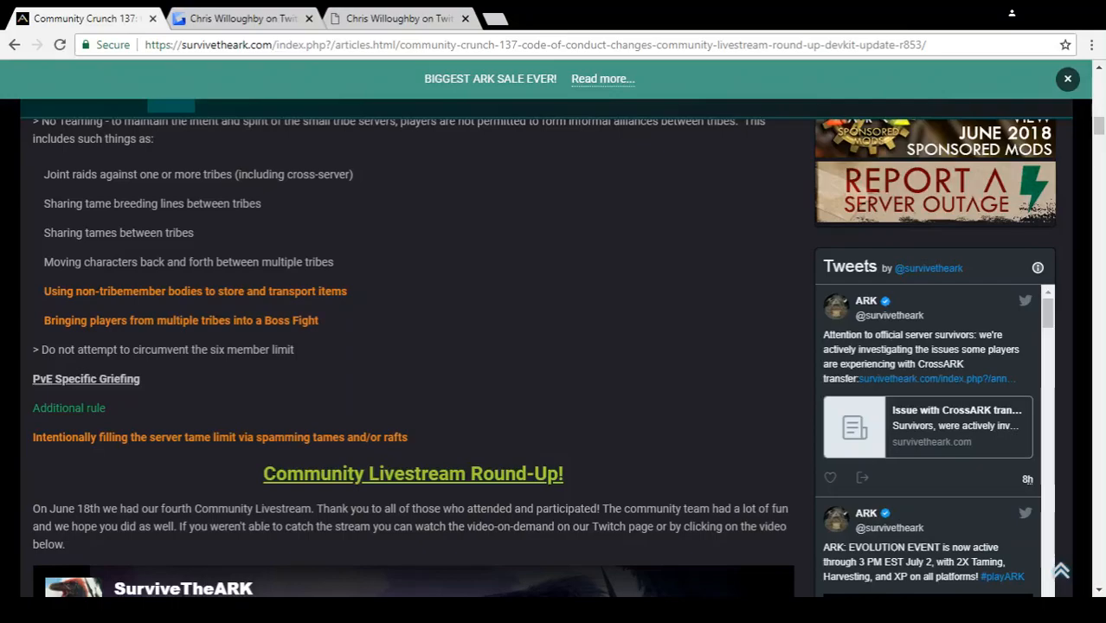
pyautogui.scroll(-3)
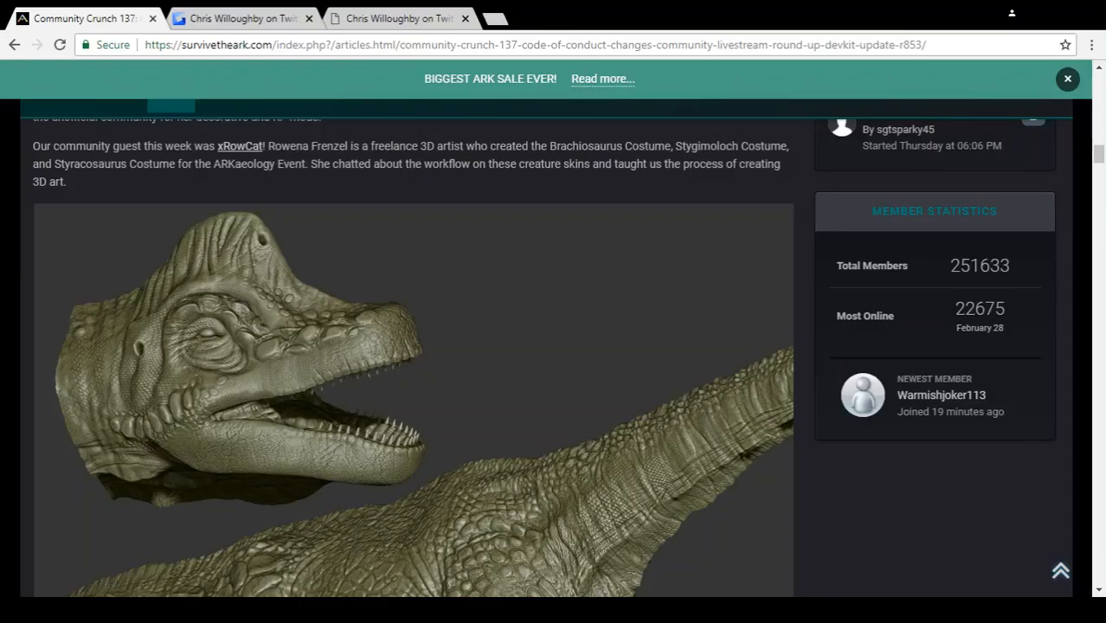
pyautogui.scroll(-3)
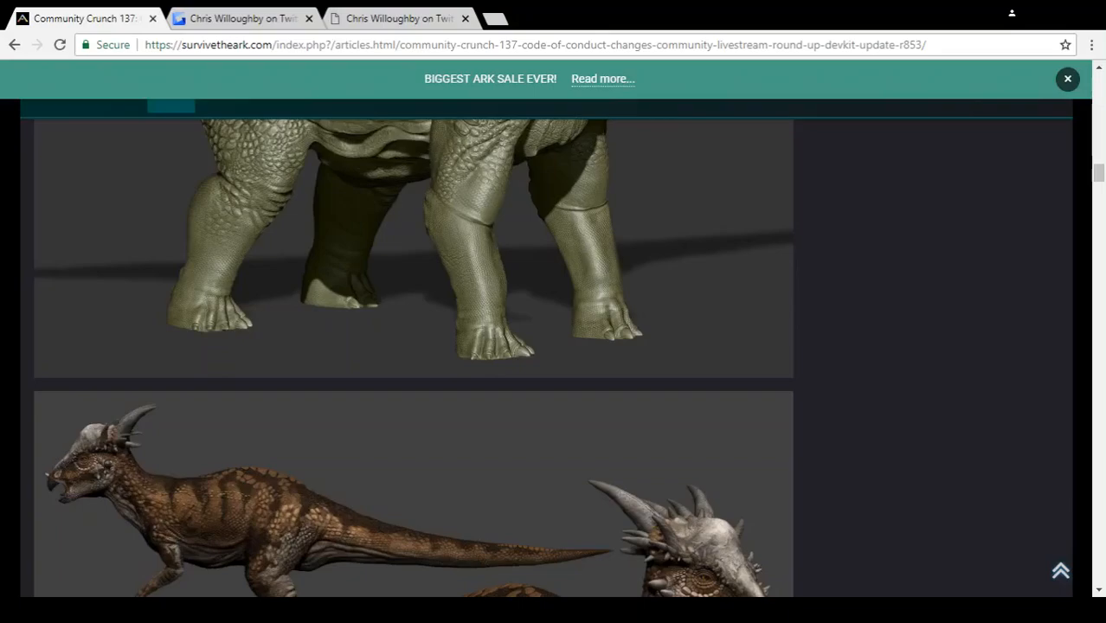
pyautogui.scroll(-3)
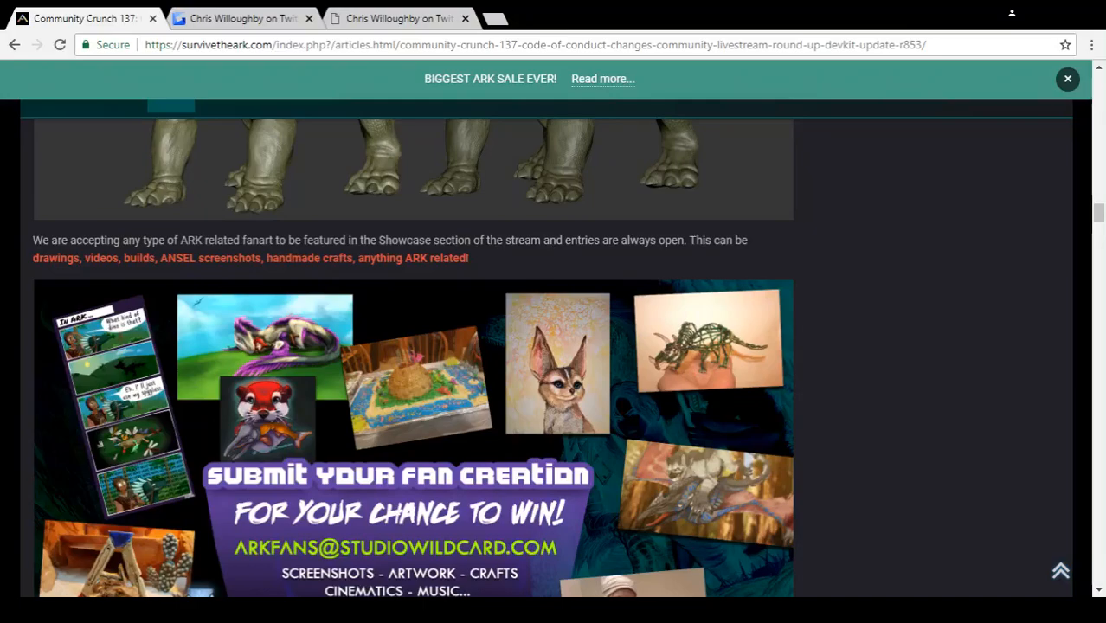
pyautogui.scroll(-3)
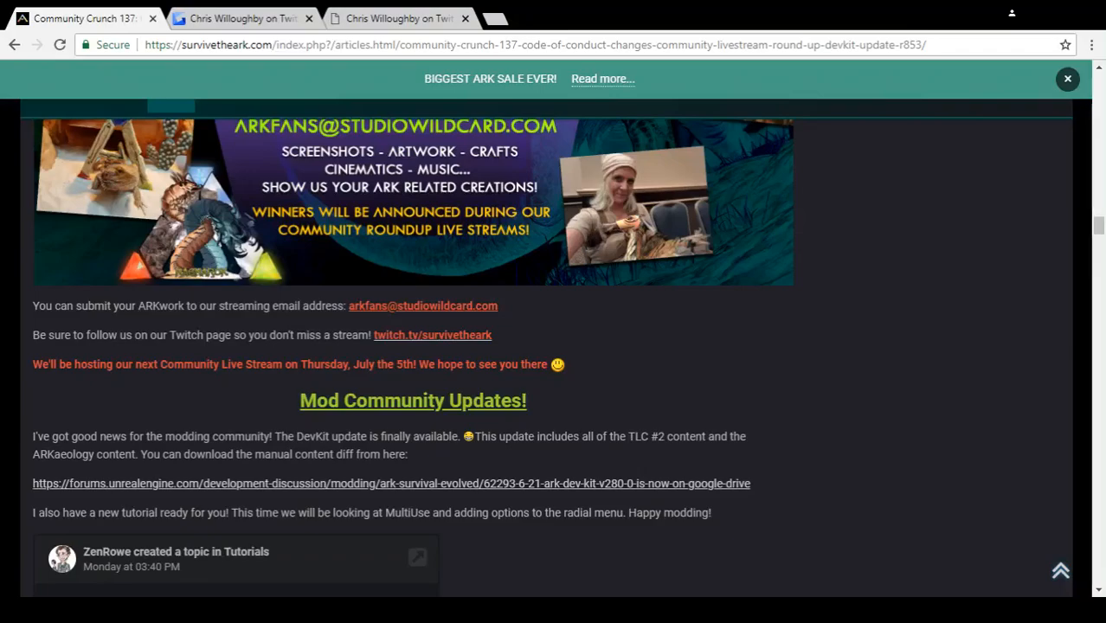
pyautogui.scroll(-3)
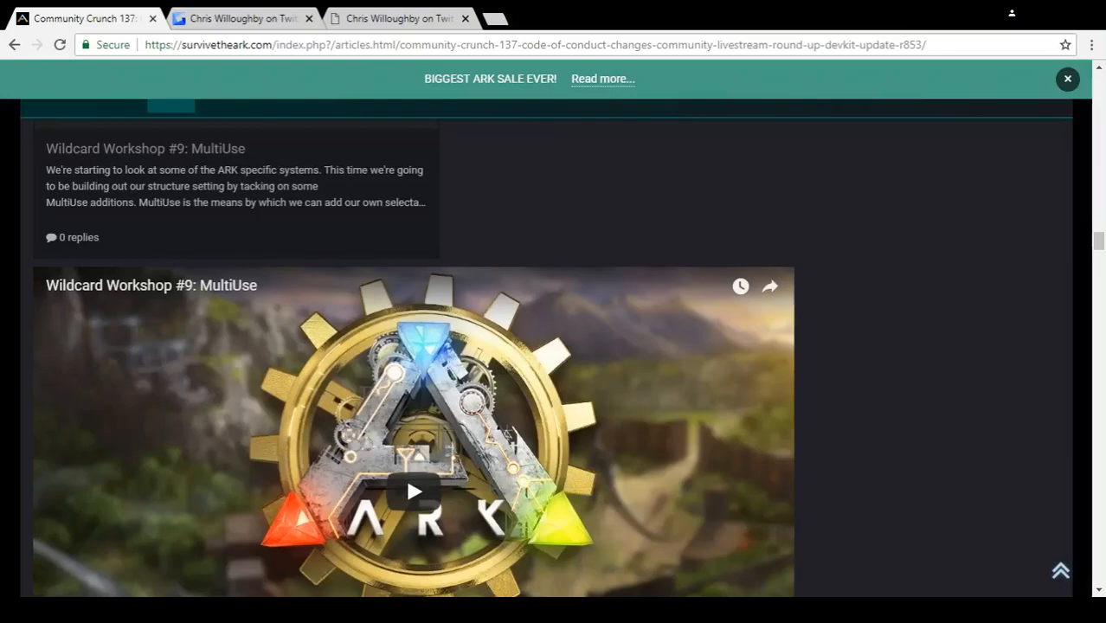
pyautogui.scroll(-3)
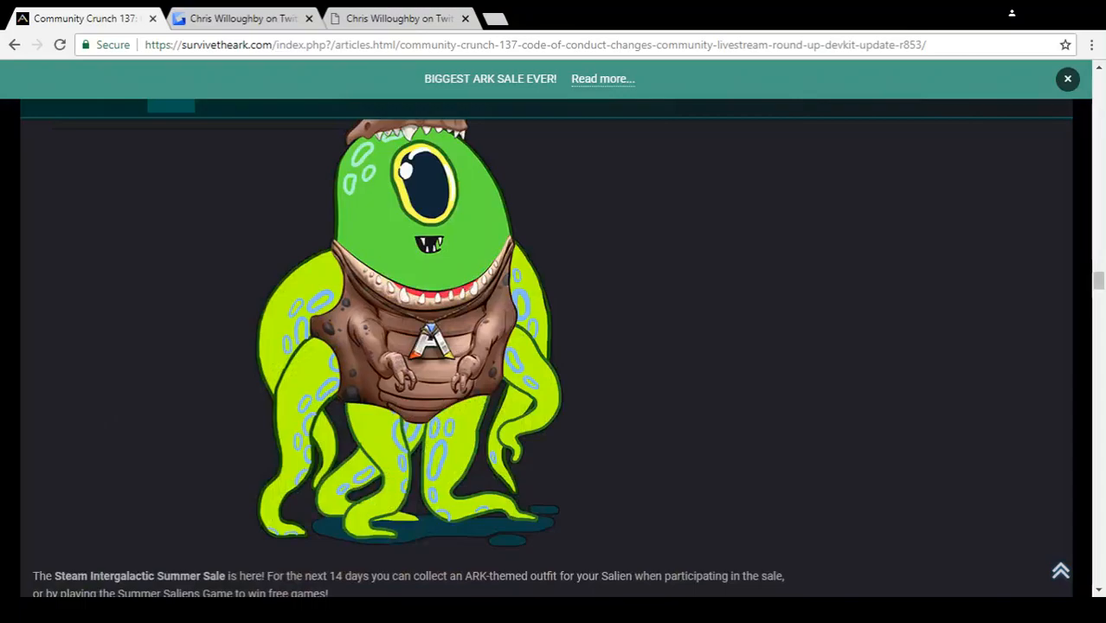
pyautogui.scroll(-3)
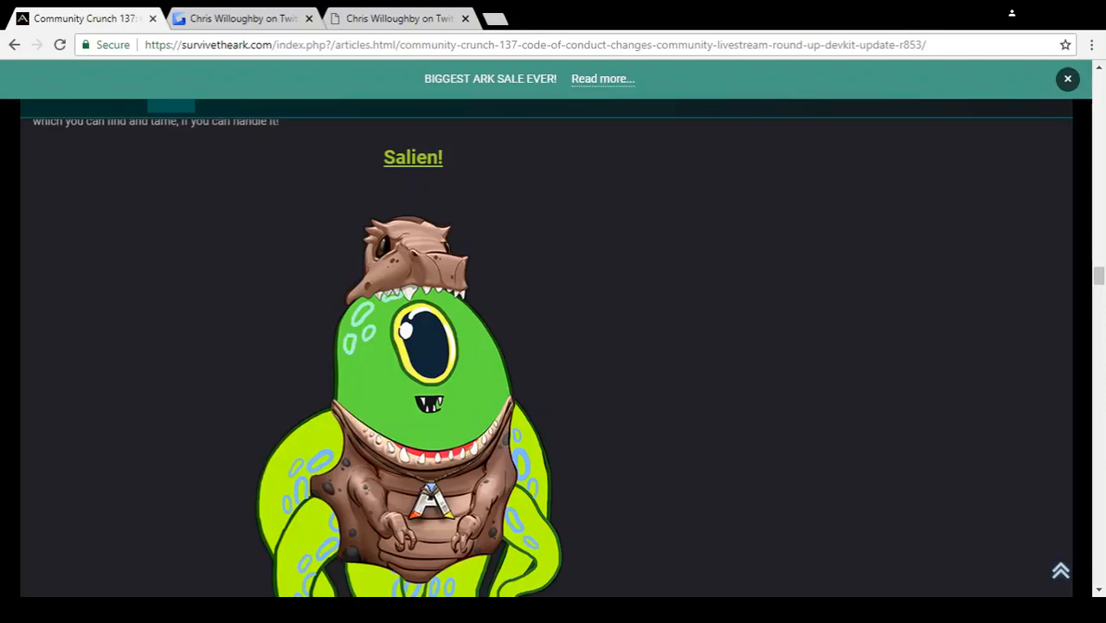
pyautogui.scroll(-3)
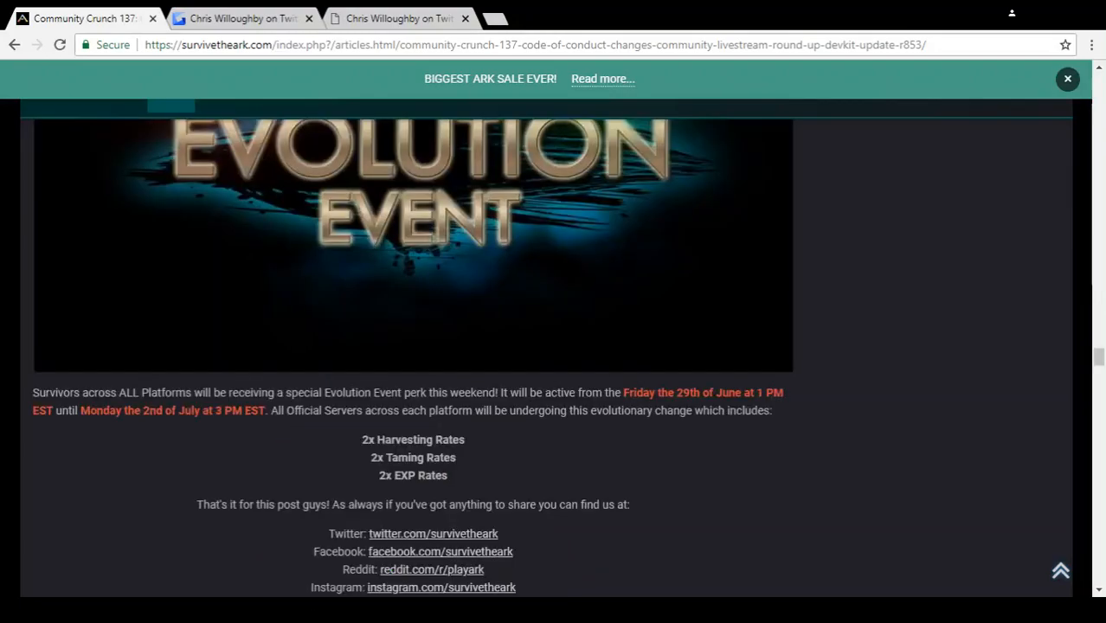